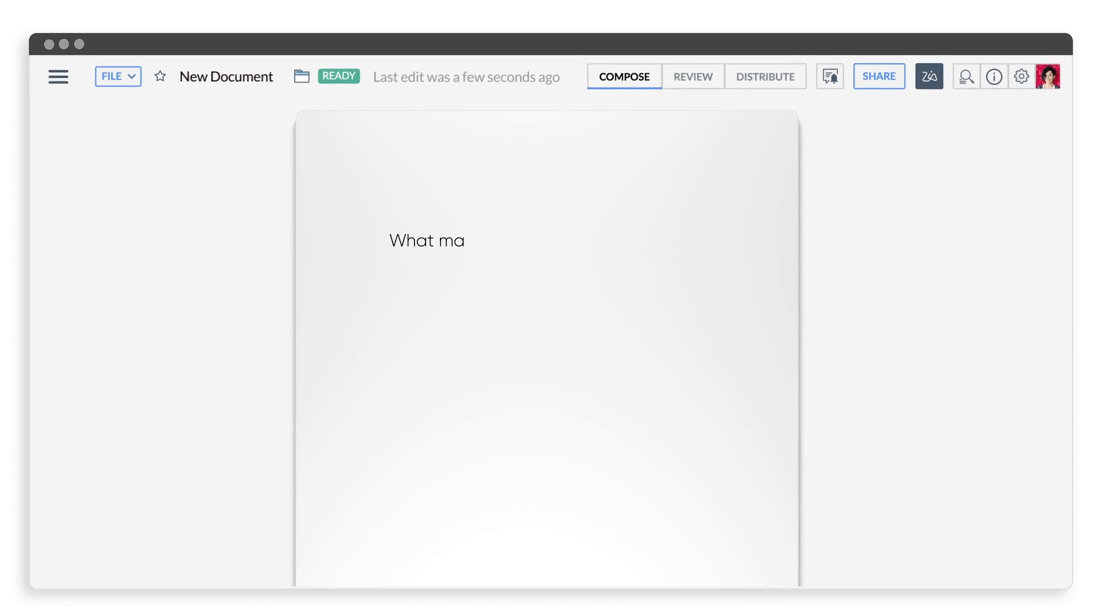
- Place the cursor on the blank page and write the opening phrase of the document
left_click(878, 76)
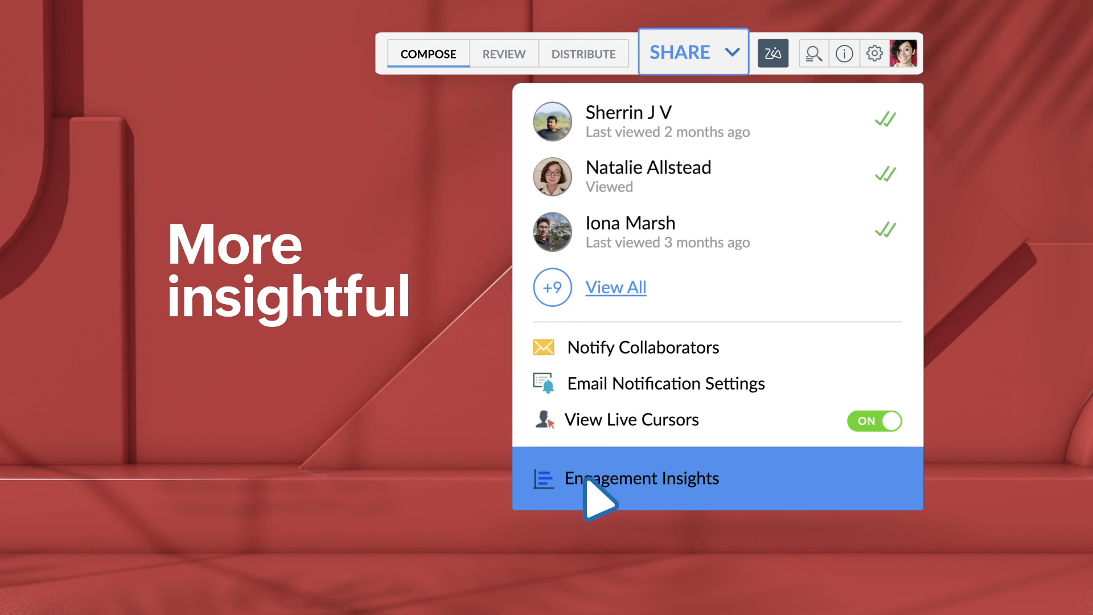
- Show per-reader engagement insights with minutes spent and furthest page reached
left_click(643, 478)
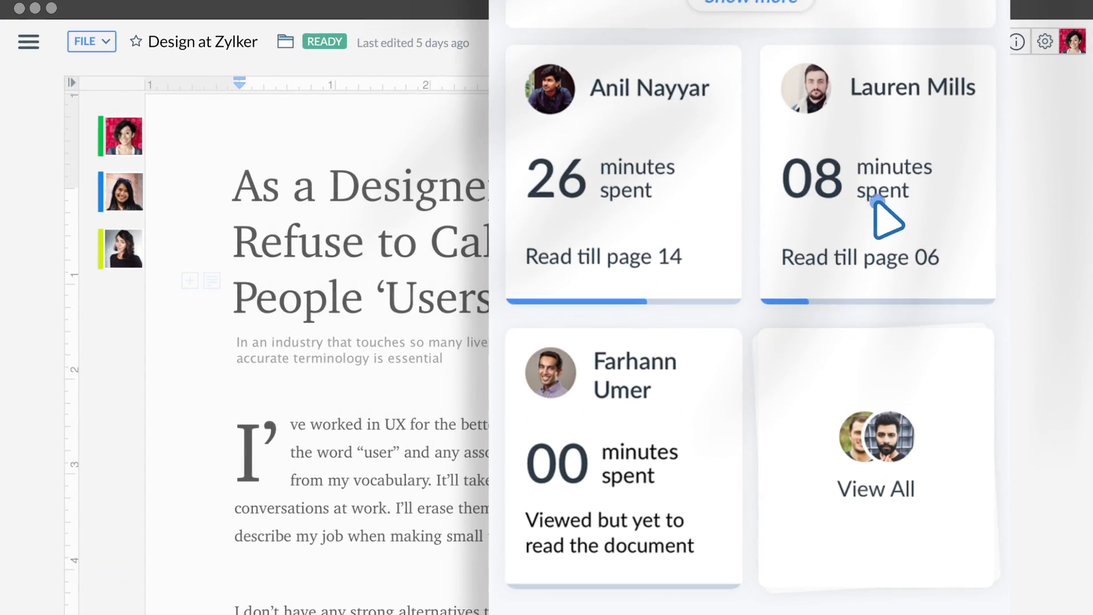
left_click(877, 175)
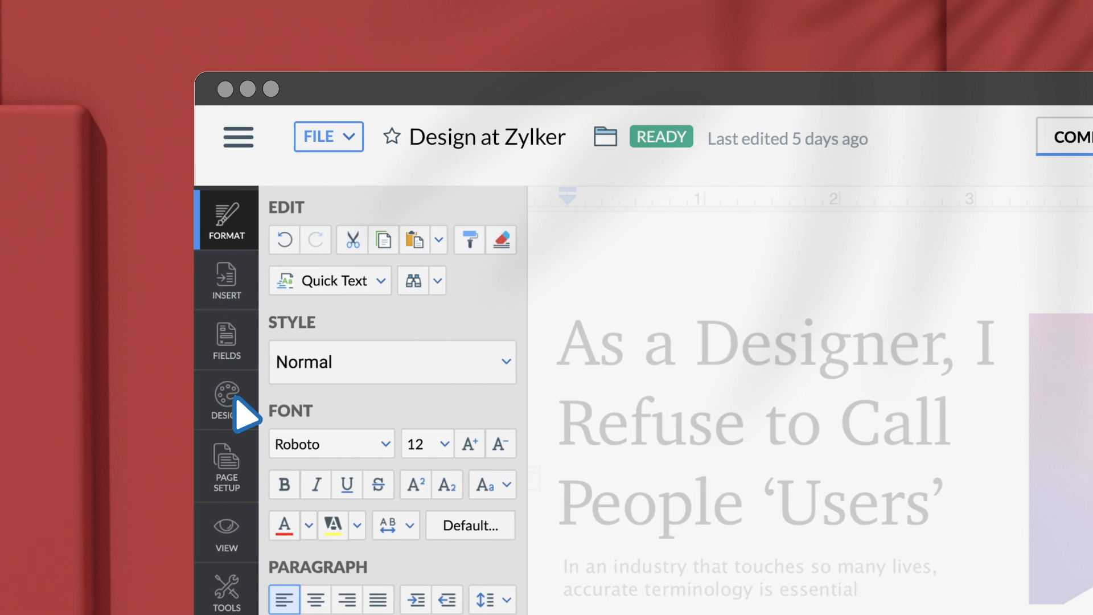
- Import another document's heading and colour styles as a design named Brand letterhead
left_click(226, 401)
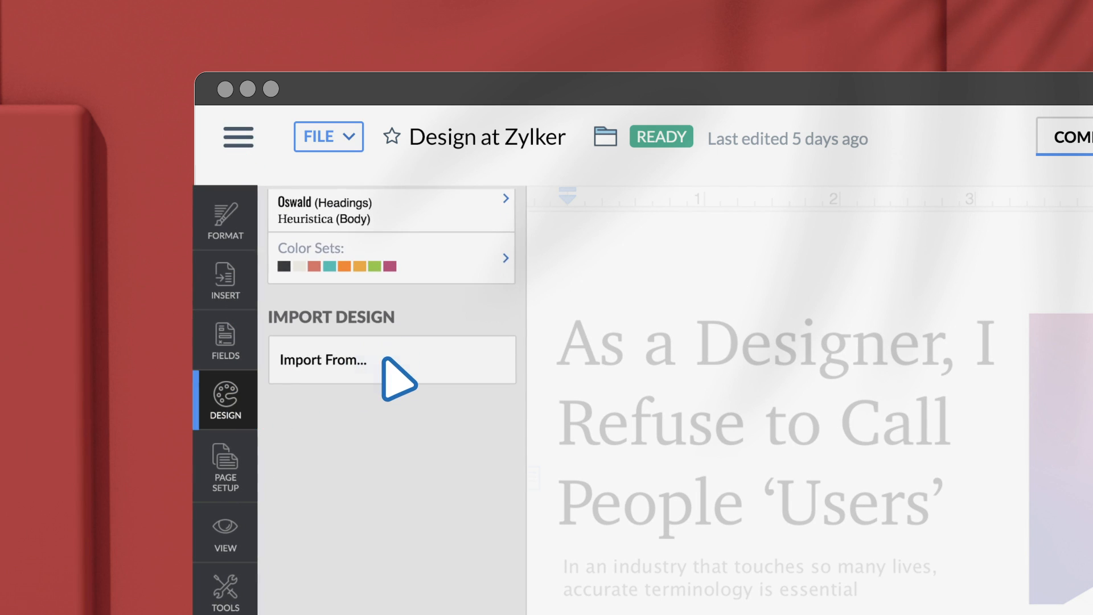
left_click(322, 361)
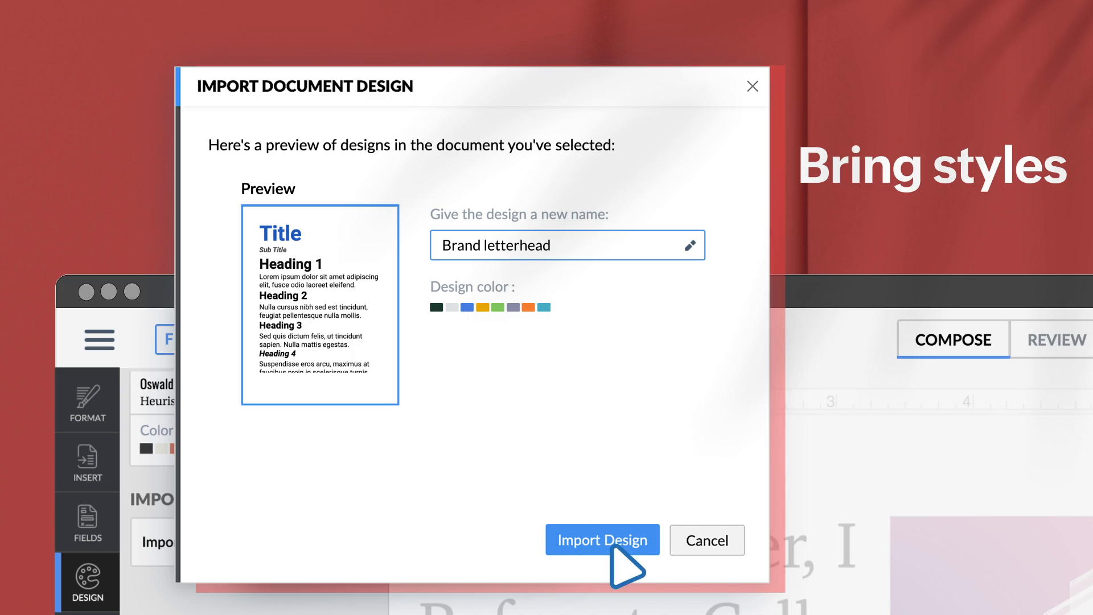
left_click(601, 540)
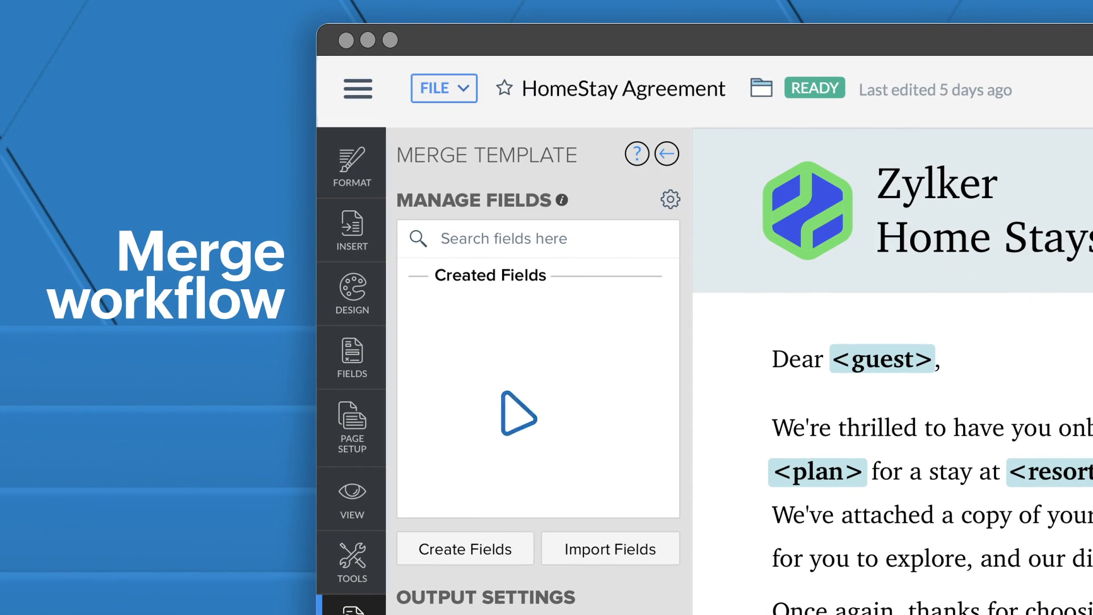
- Create the merge template's placeholder fields and proceed with the merge
left_click(609, 548)
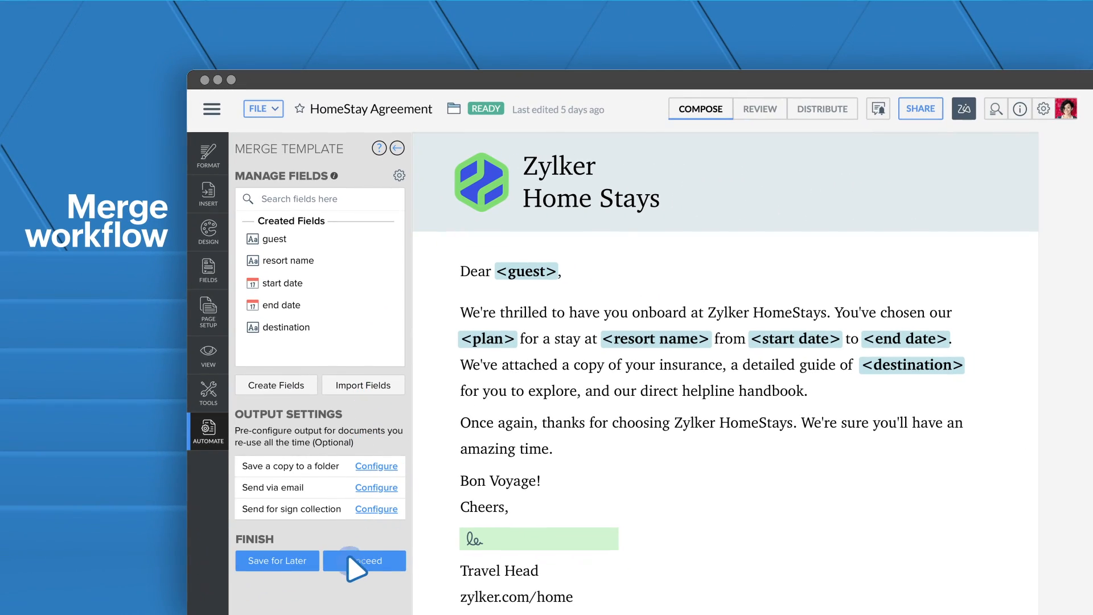
left_click(364, 560)
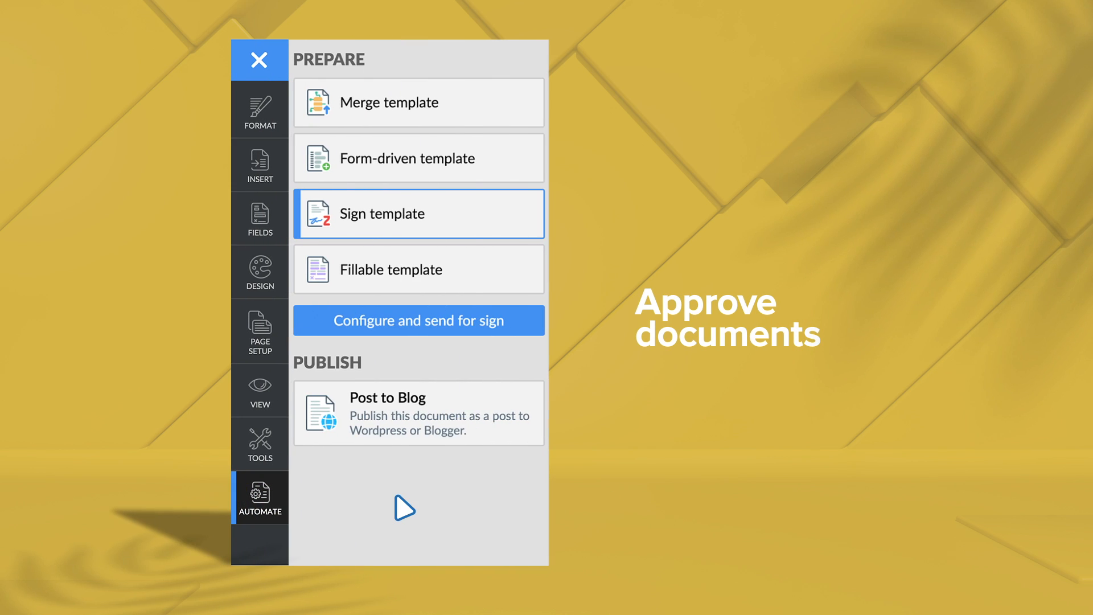
- Send the offer letter for signing and confirm its Signed status listing both signers
left_click(418, 321)
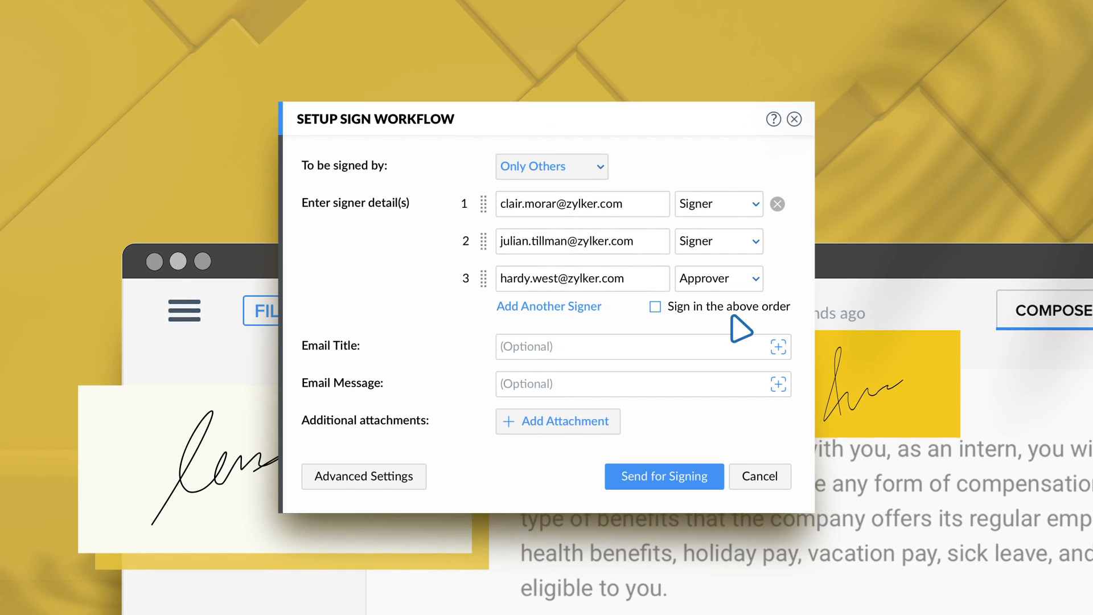
left_click(663, 476)
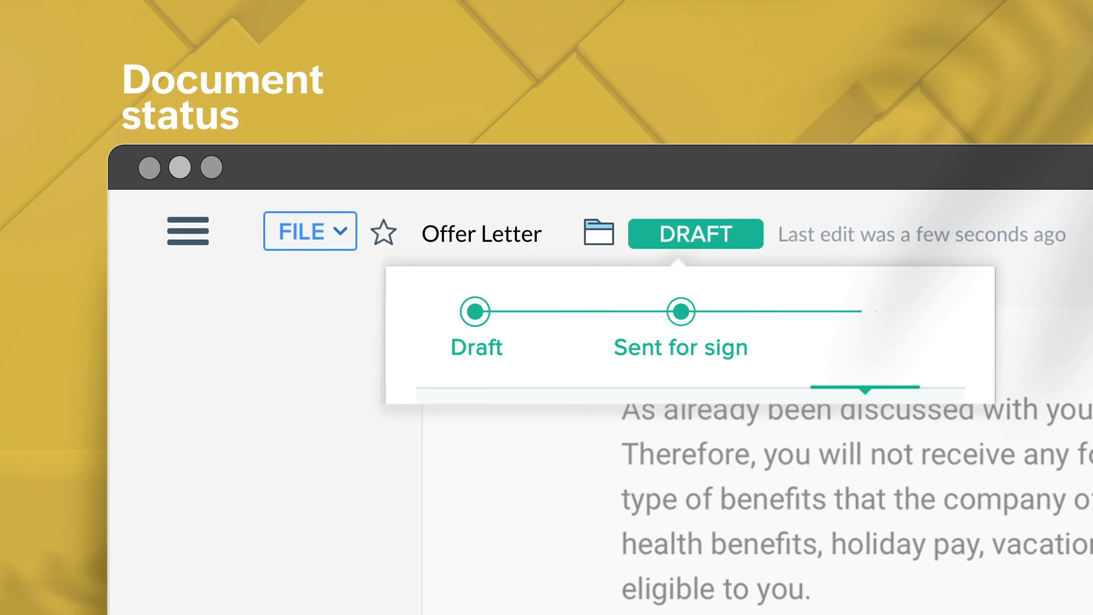
left_click(694, 234)
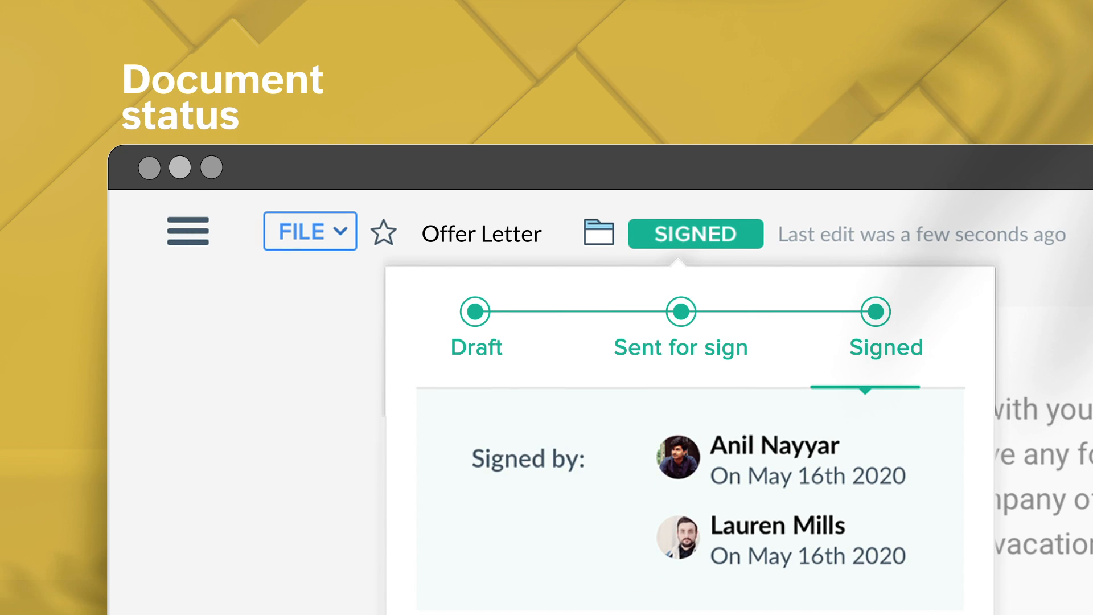